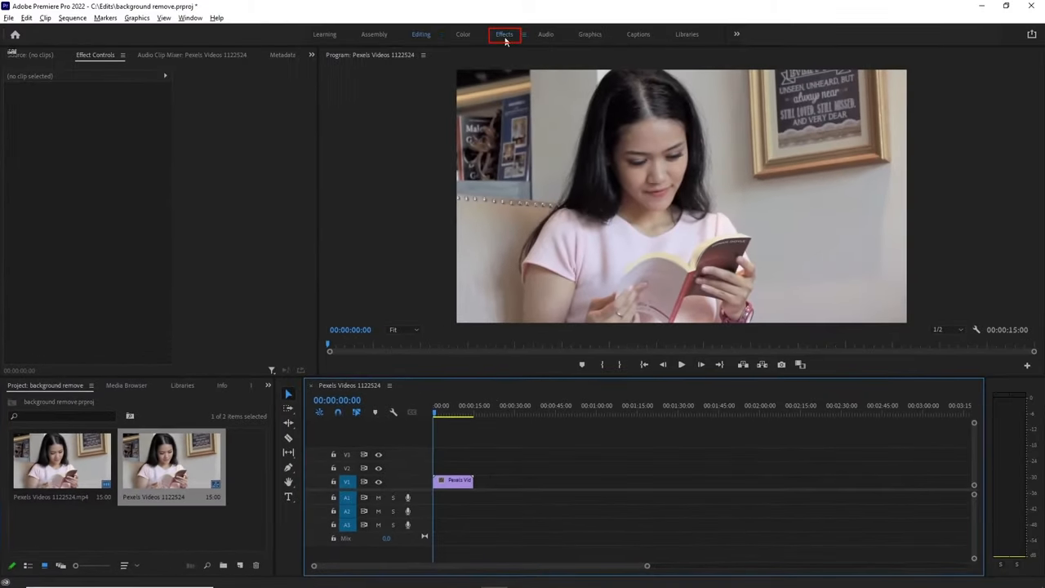
Switch Premiere Pro to the Effects workspace to show the effects library
click(504, 35)
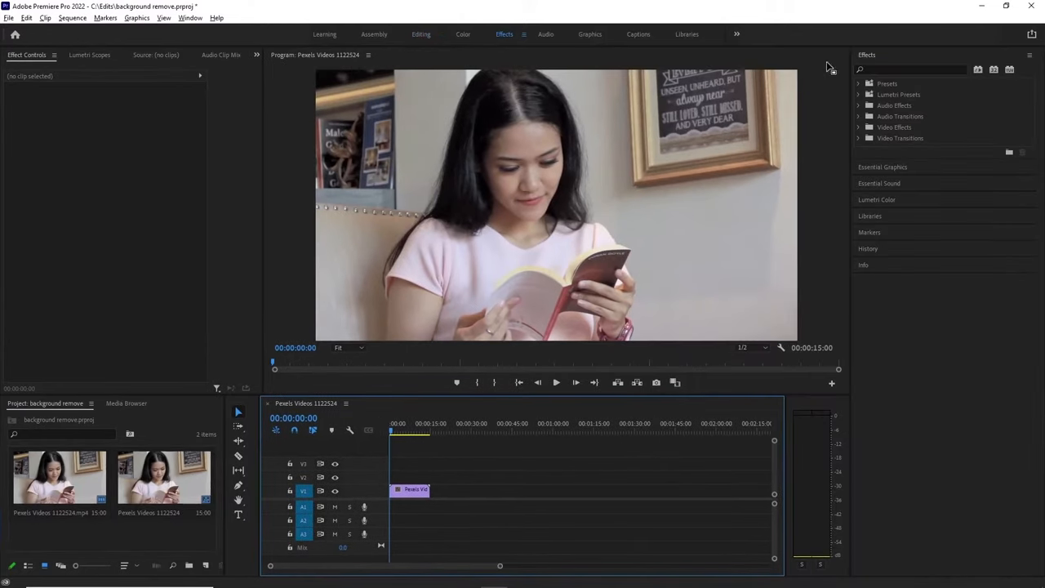
text(colo)
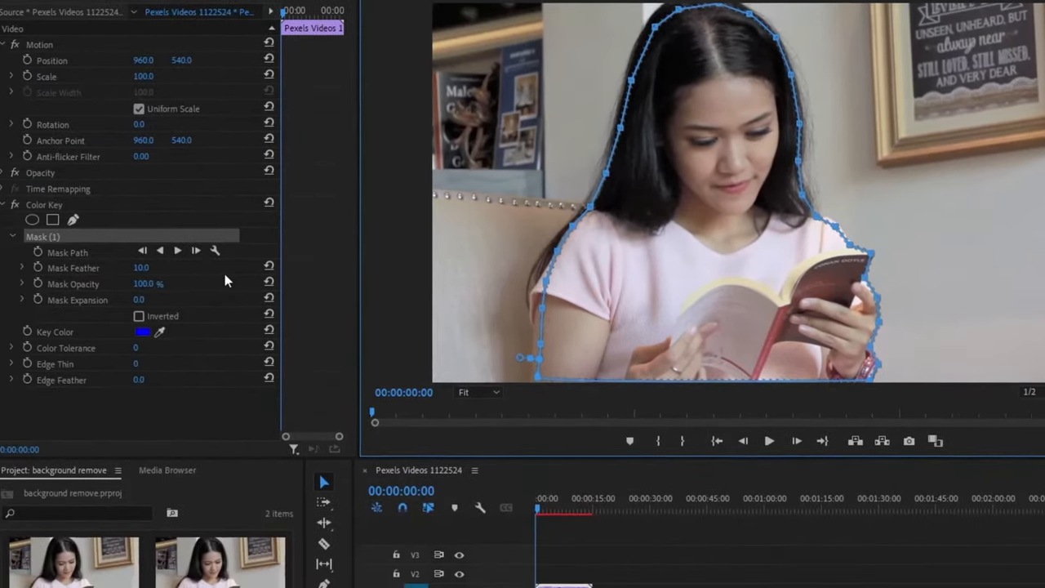
Invert Mask (1) of the Color Key effect so the background is keyed
click(138, 316)
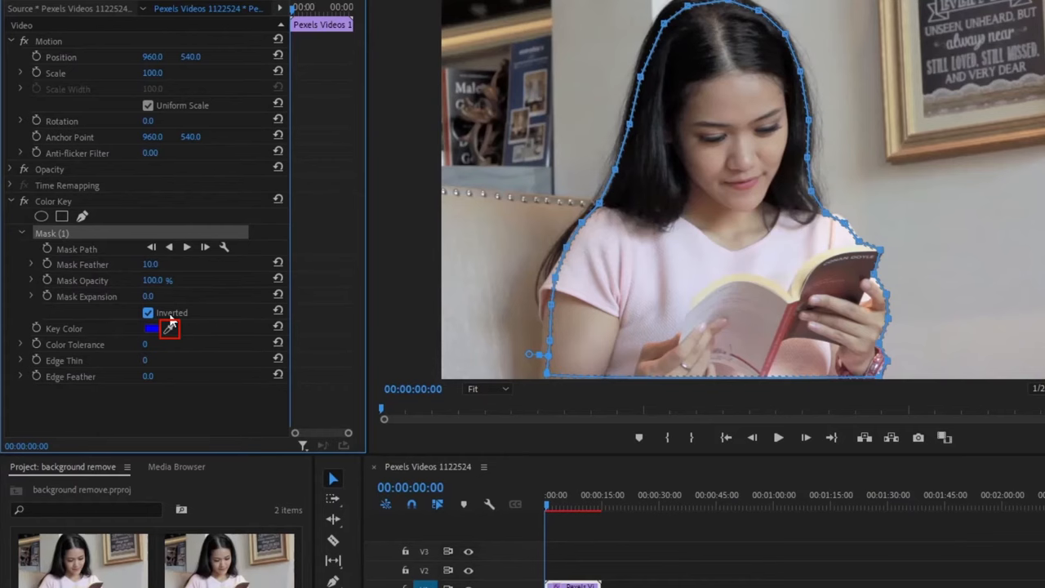
mouse_move(178, 312)
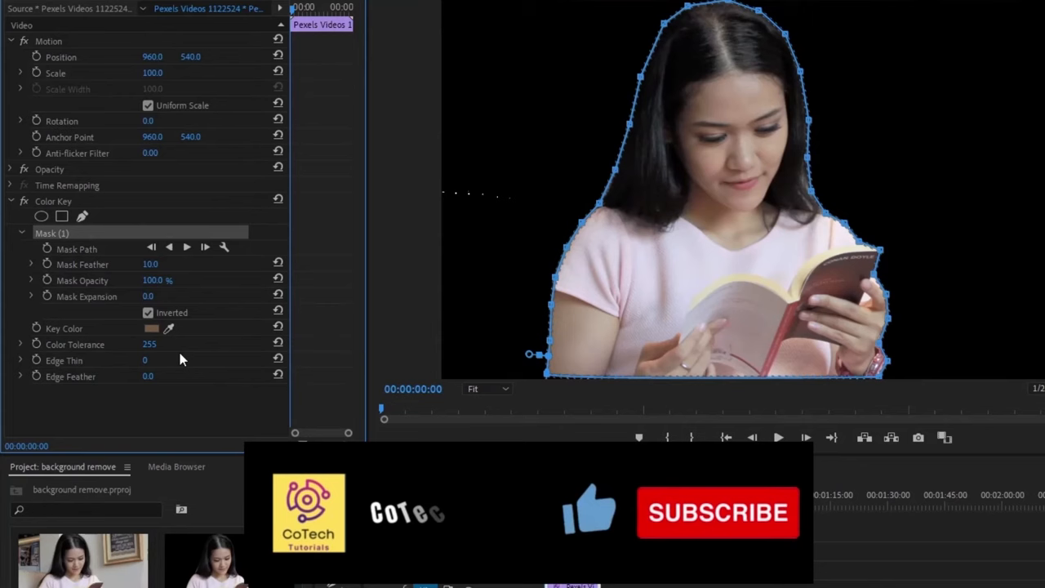
mouse_move(73, 257)
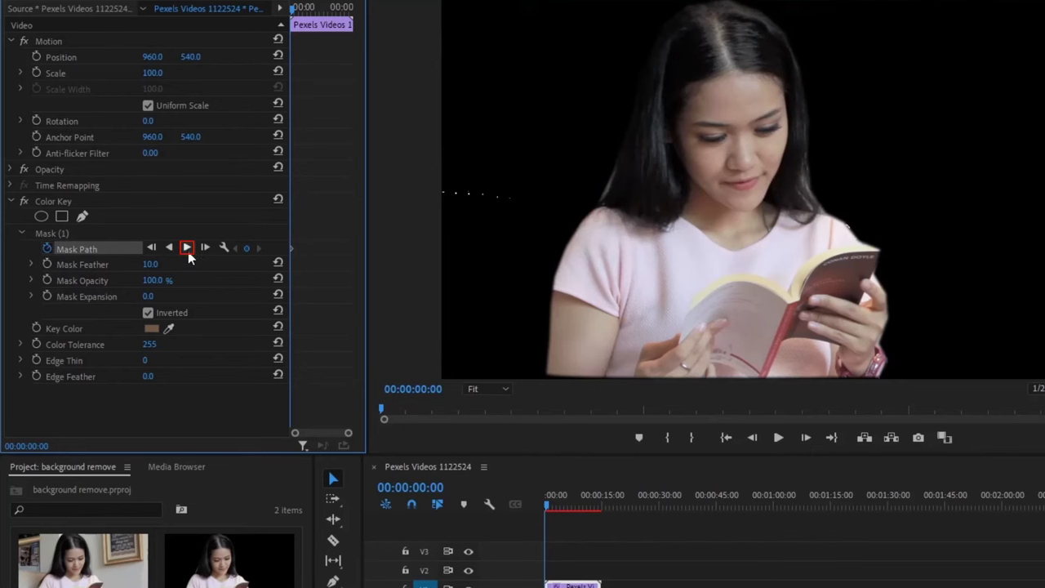
Track the Color Key mask path forward through the clip
click(186, 248)
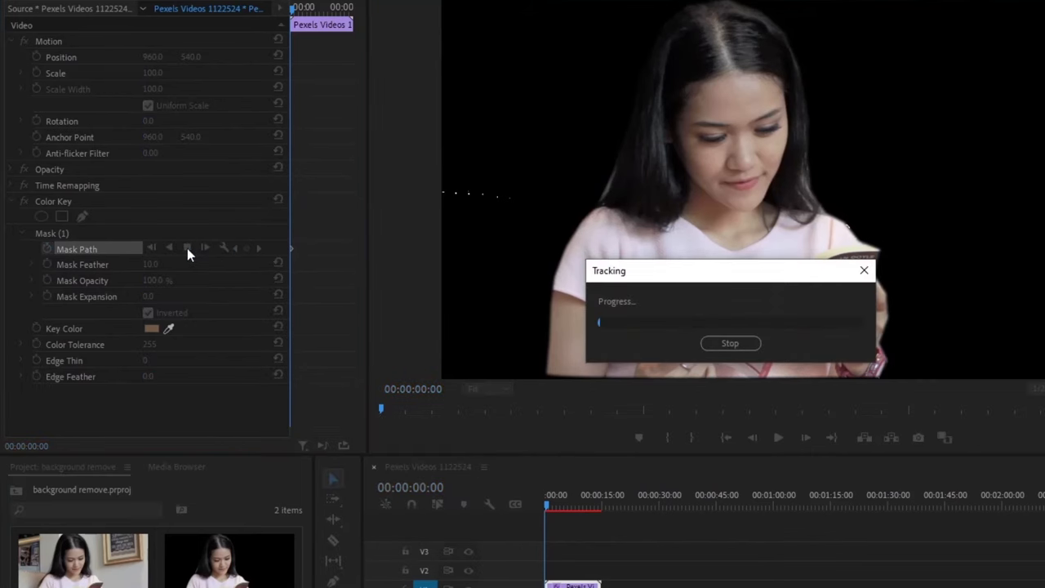